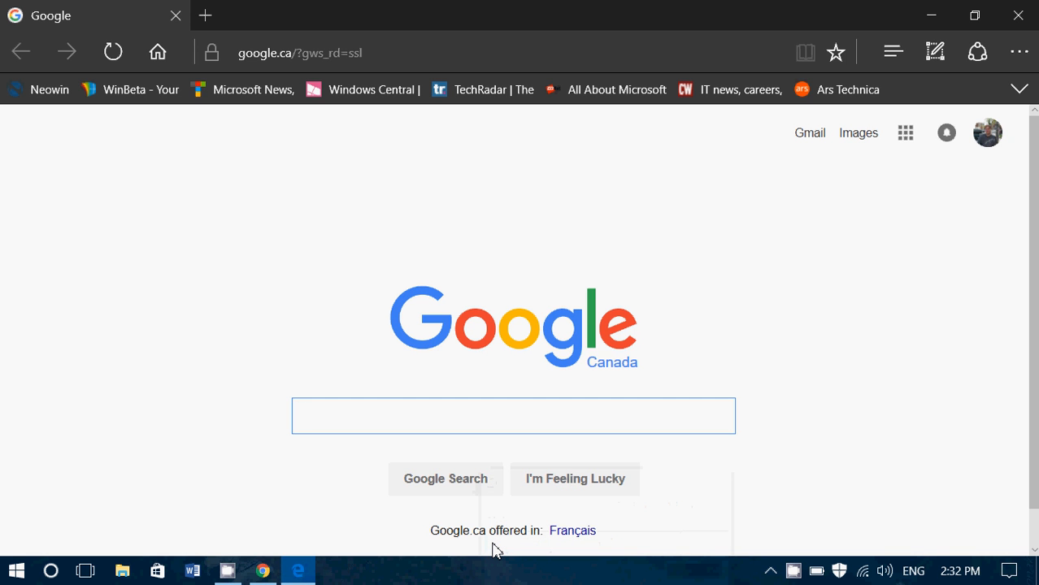
Load myactivity.google.com in Edge, then close the Edge window to show the desktop
left_click(513, 416)
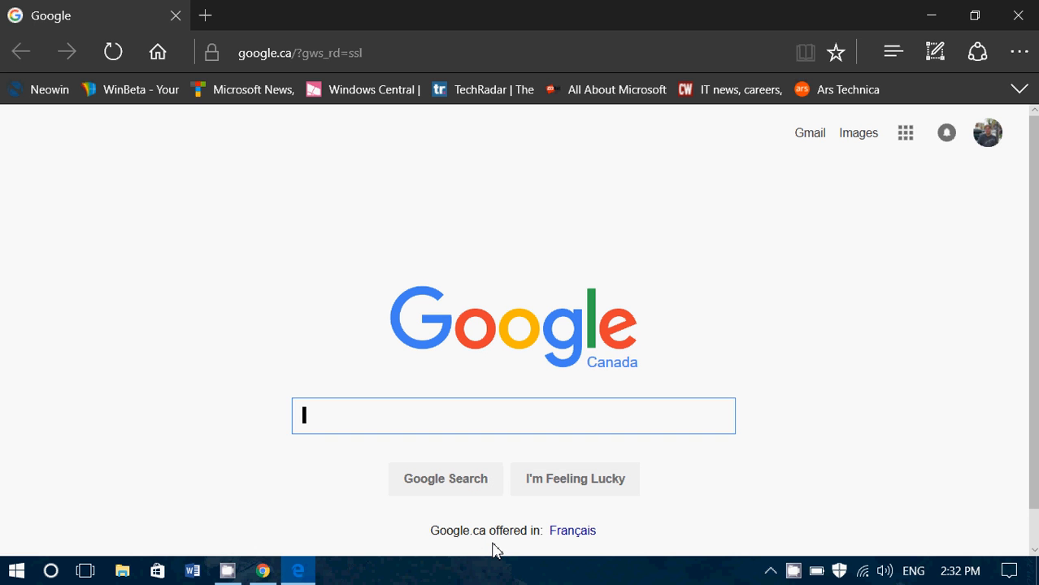
left_click(325, 52)
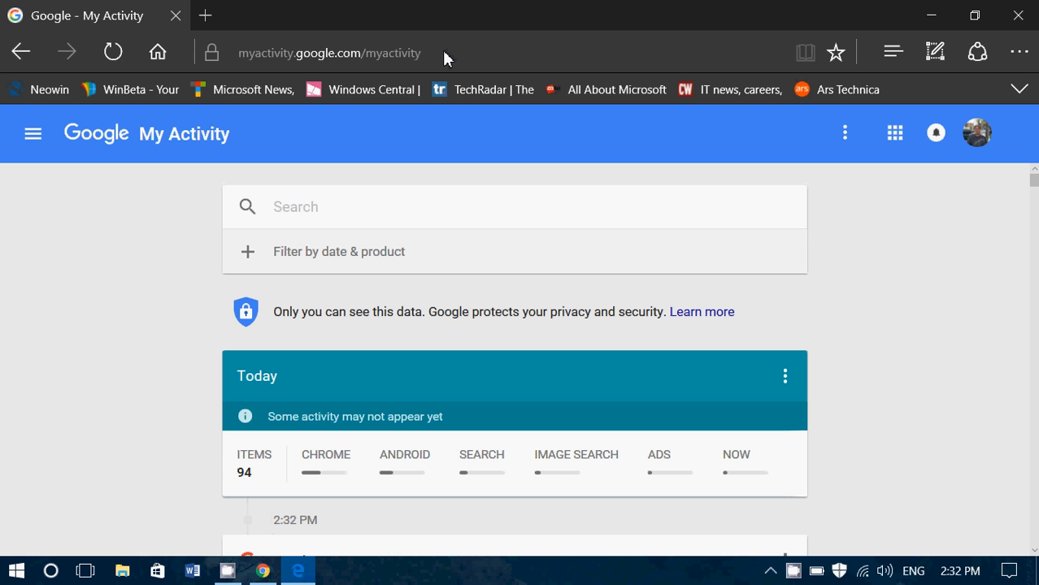
mouse_move(933, 15)
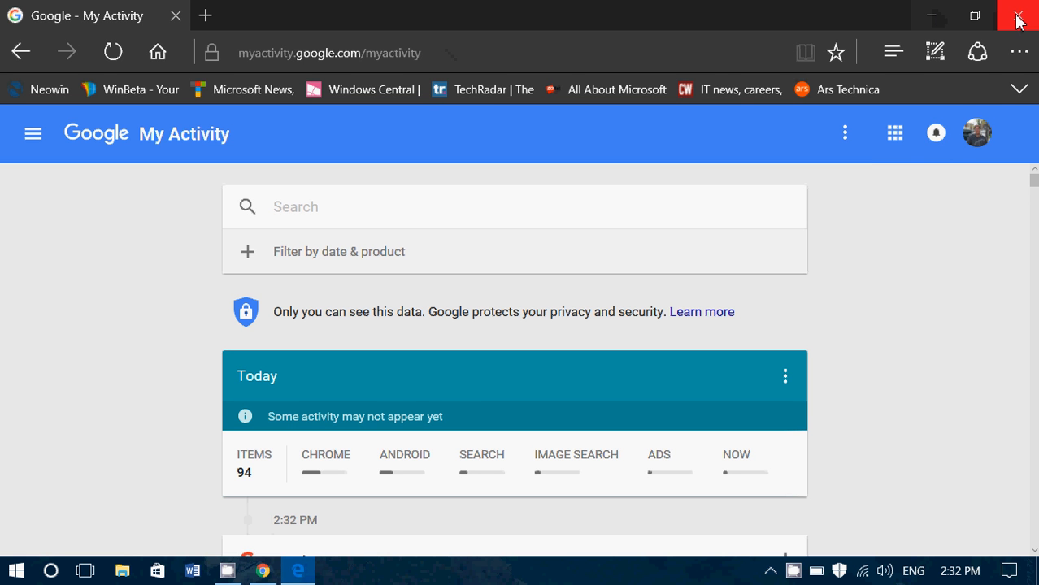
left_click(1018, 15)
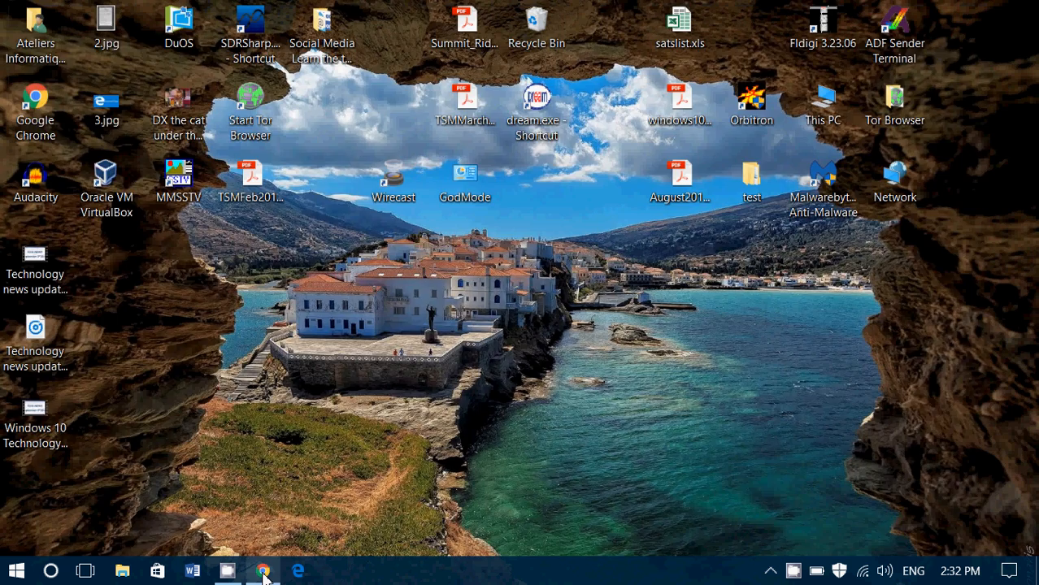
Launch Chrome to My Activity and review the daily activity cards back to late August
left_click(263, 569)
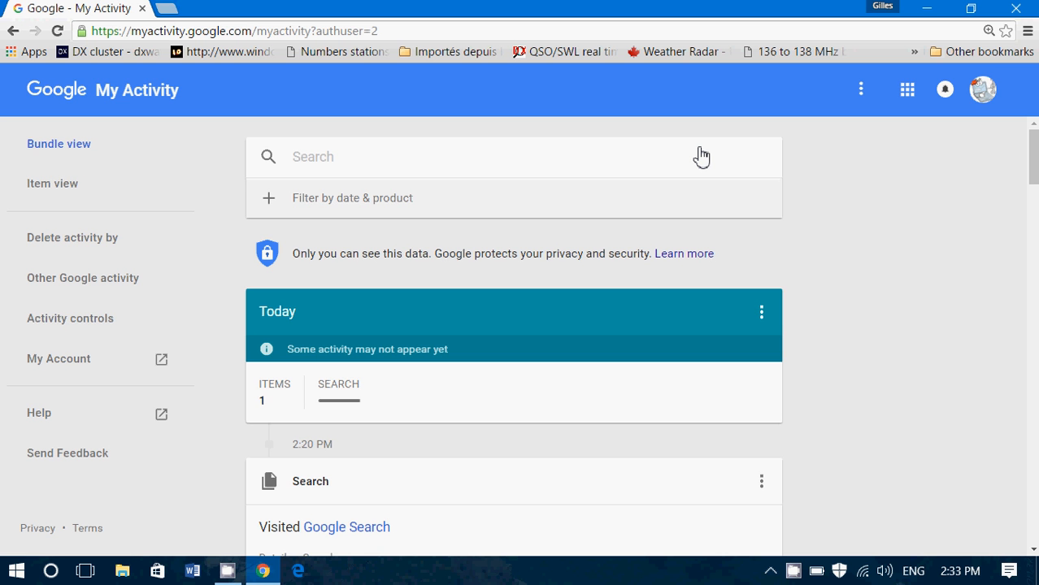
mouse_move(182, 73)
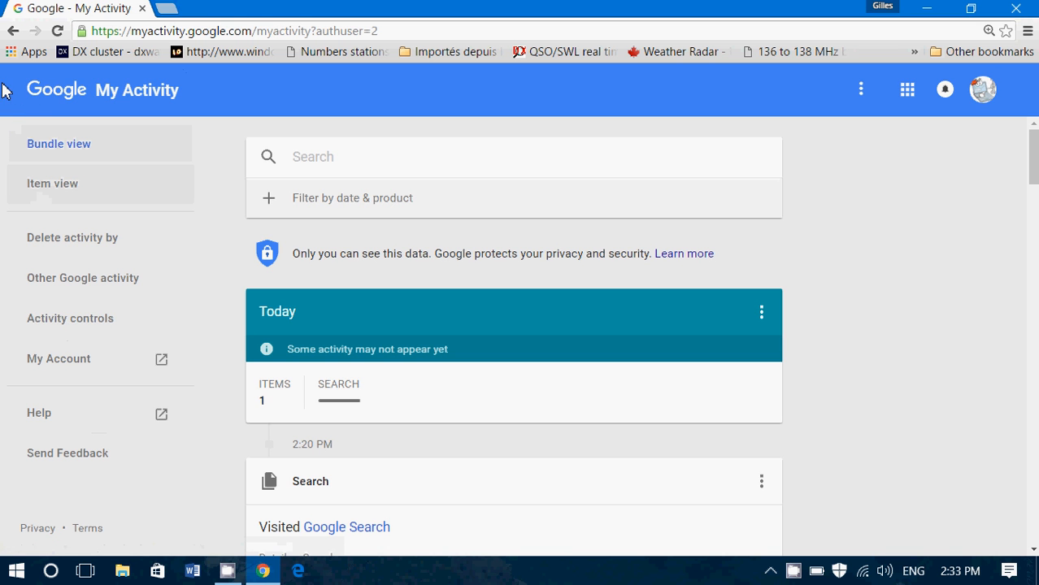
mouse_move(23, 81)
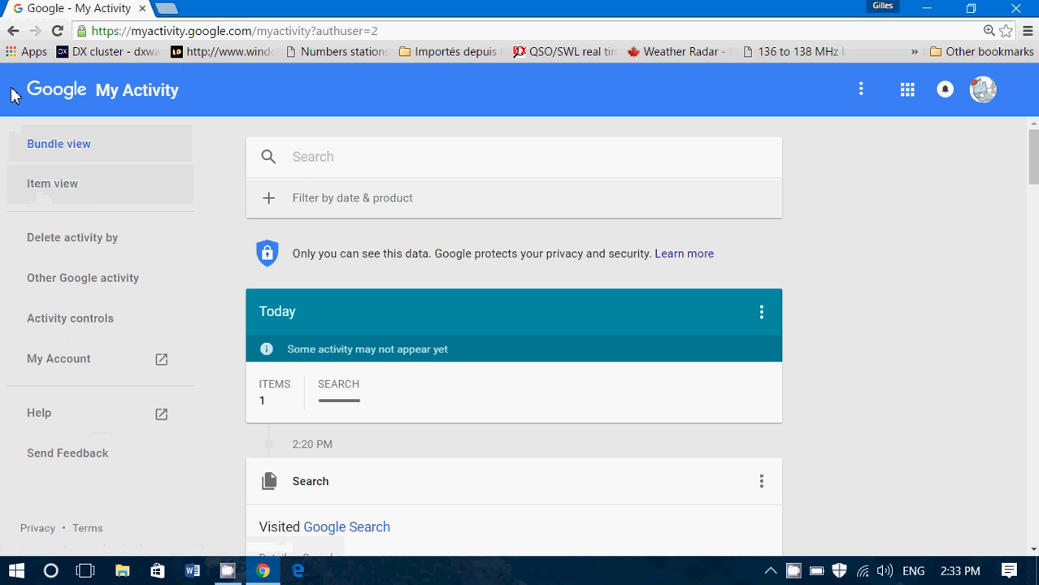
mouse_move(65, 425)
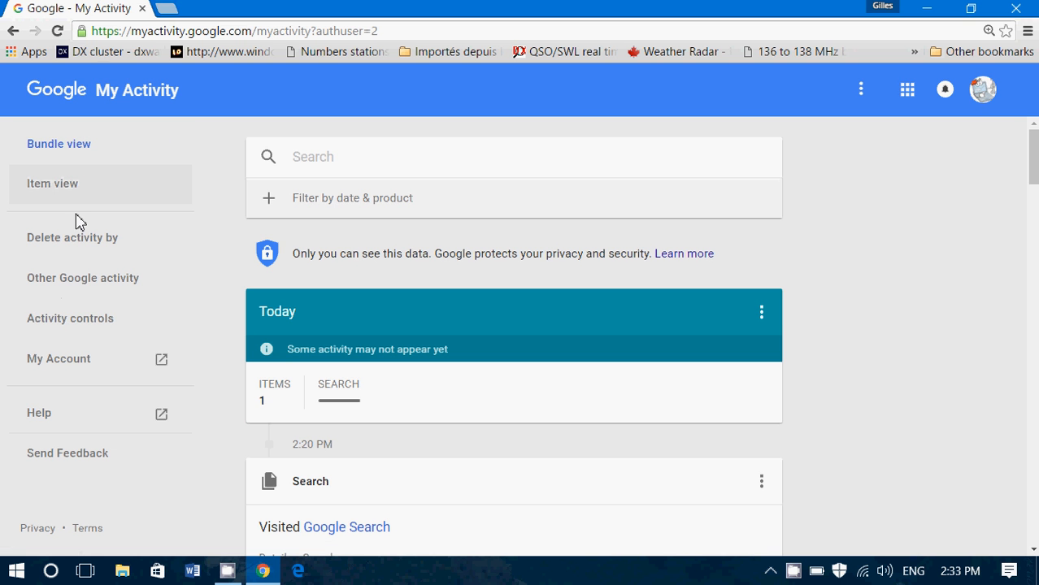
scroll("down", 3)
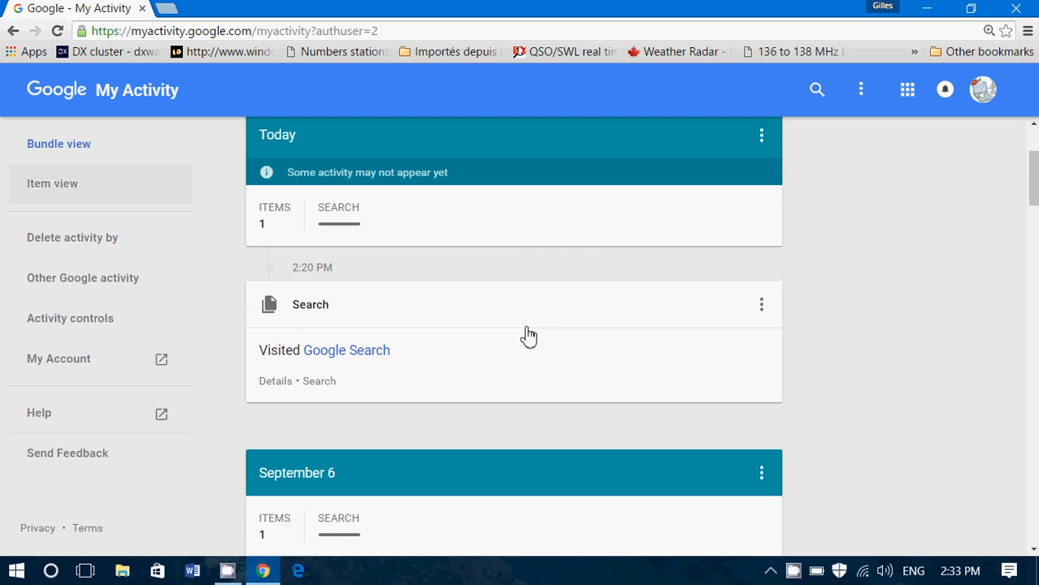
scroll("down", 3)
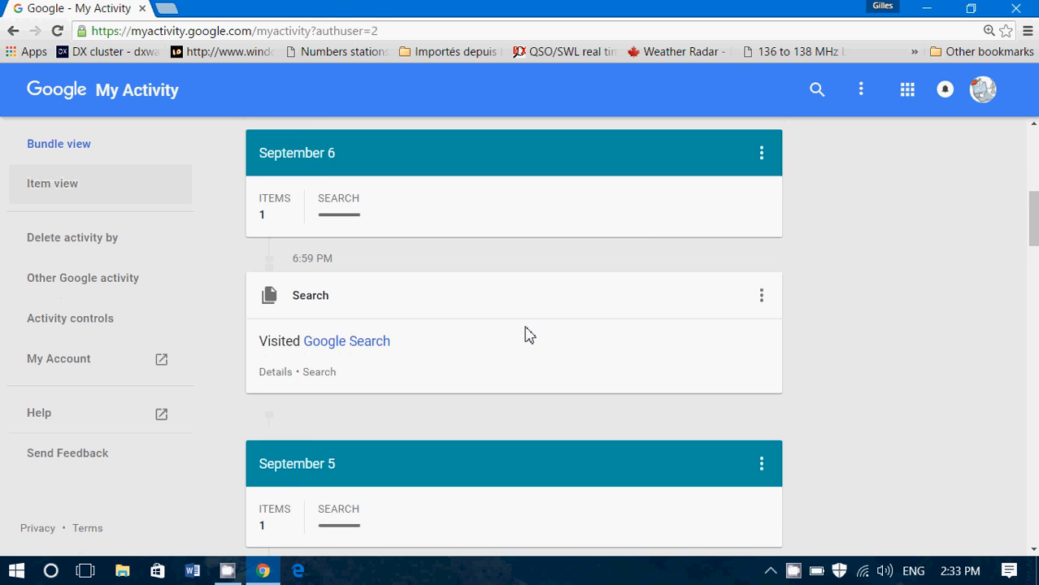
scroll("down", 3)
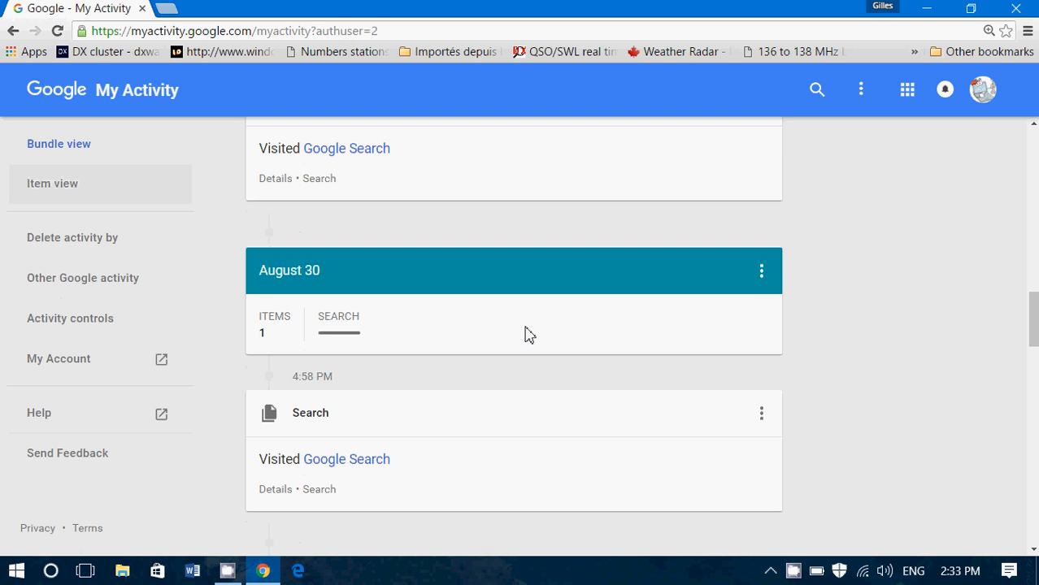
scroll("down", 3)
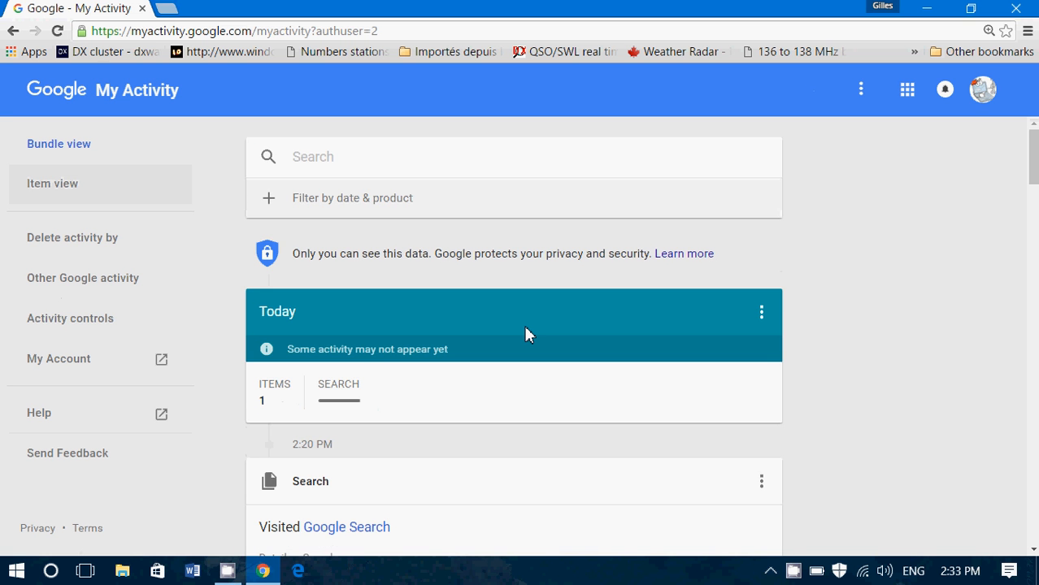
scroll("down", 3)
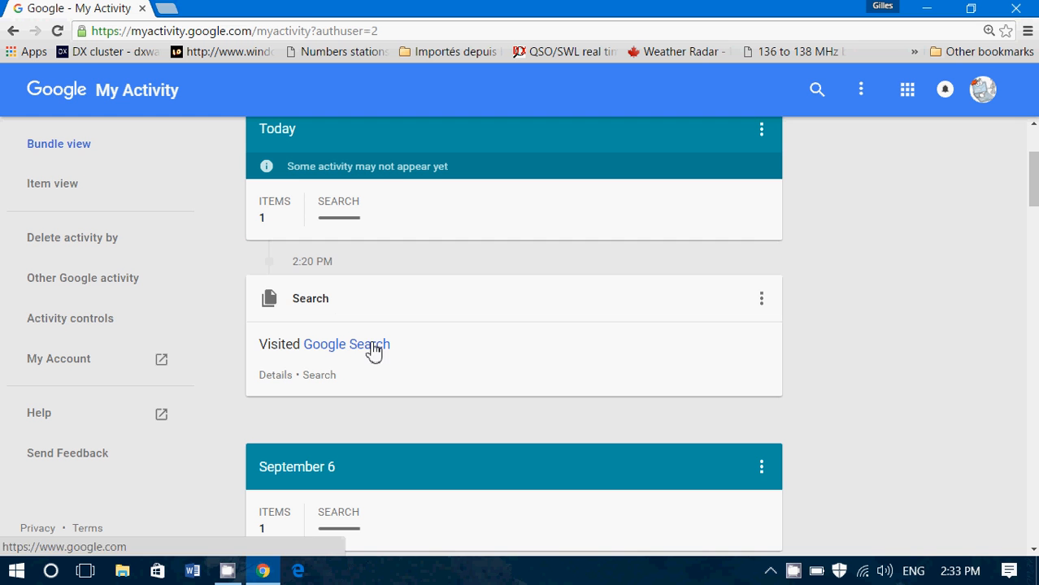
mouse_move(485, 370)
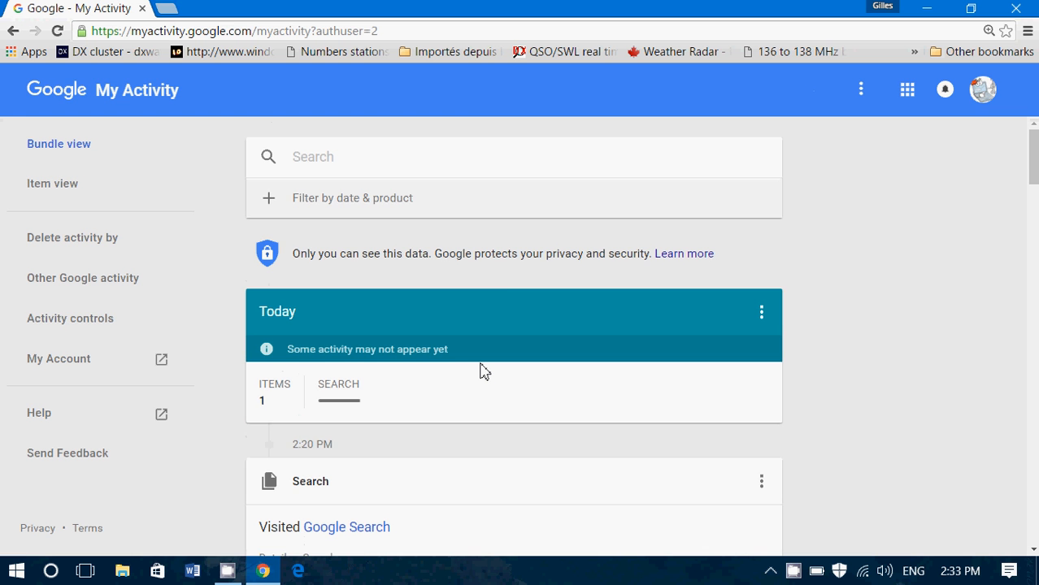
mouse_move(767, 335)
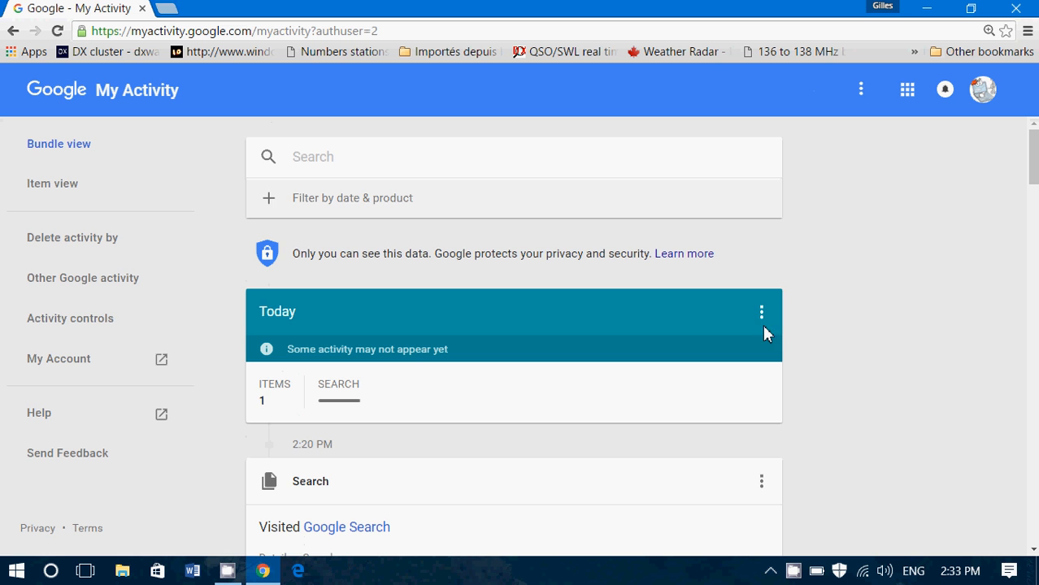
Delete today's activity via Delete activity by > Today, confirming the permanent deletion
left_click(761, 313)
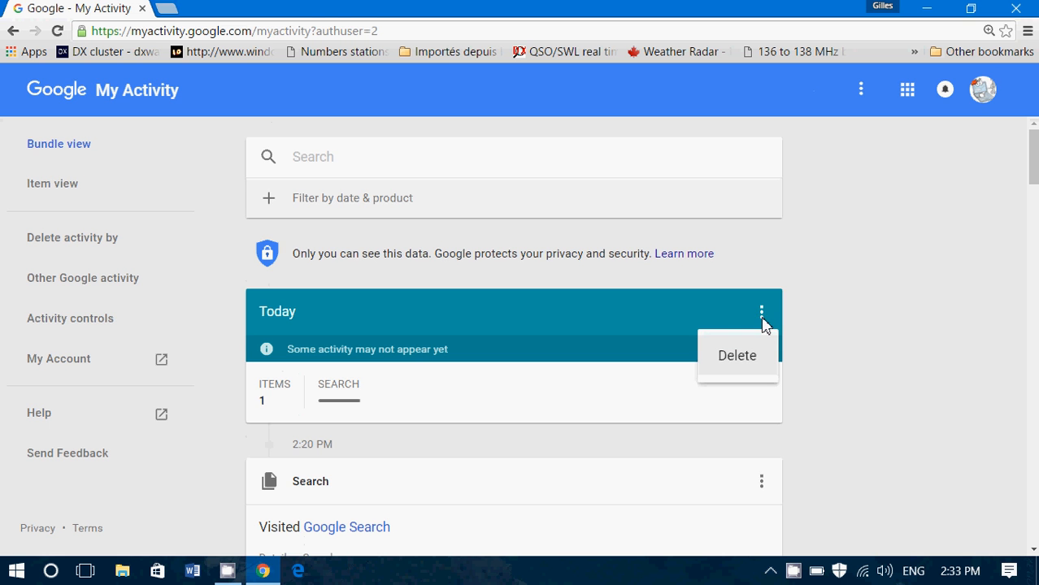
left_click(736, 355)
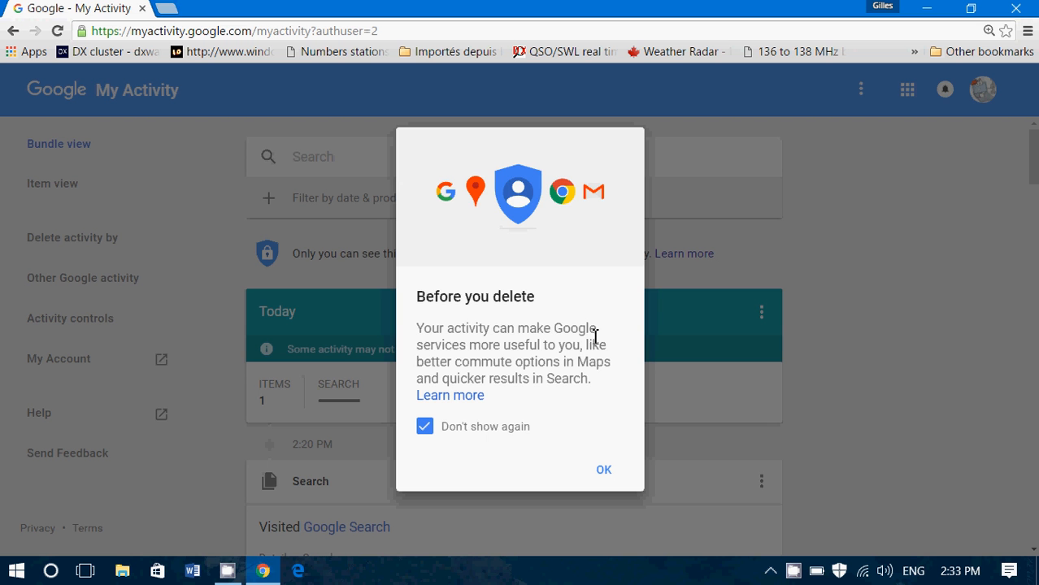
mouse_move(595, 395)
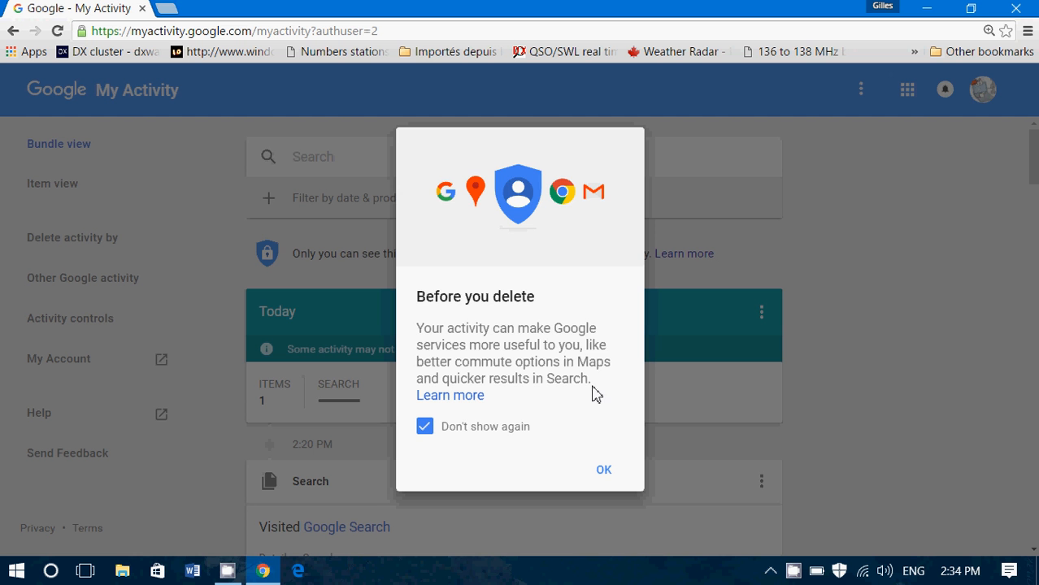
mouse_move(548, 468)
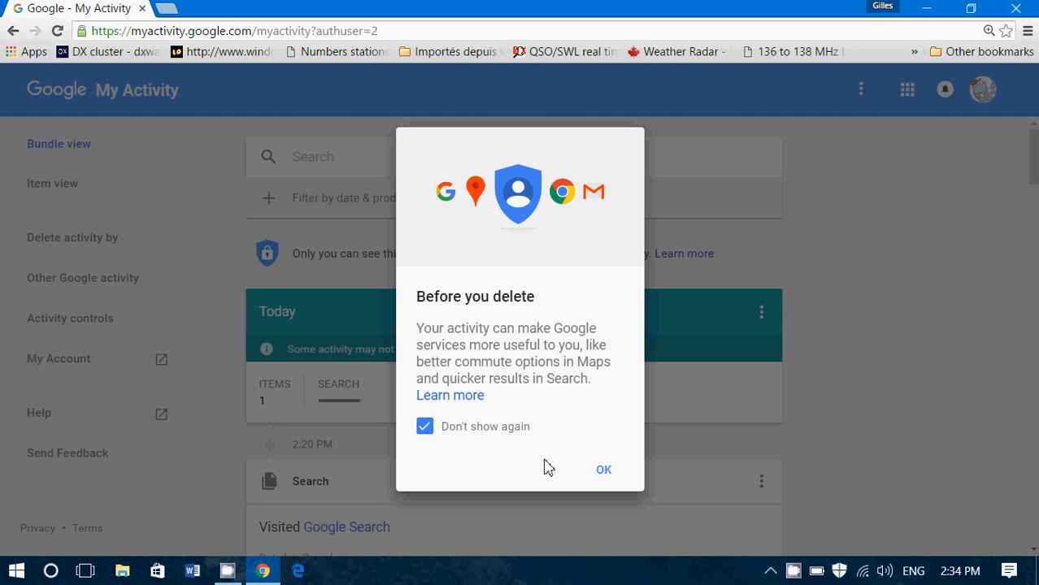
left_click(603, 470)
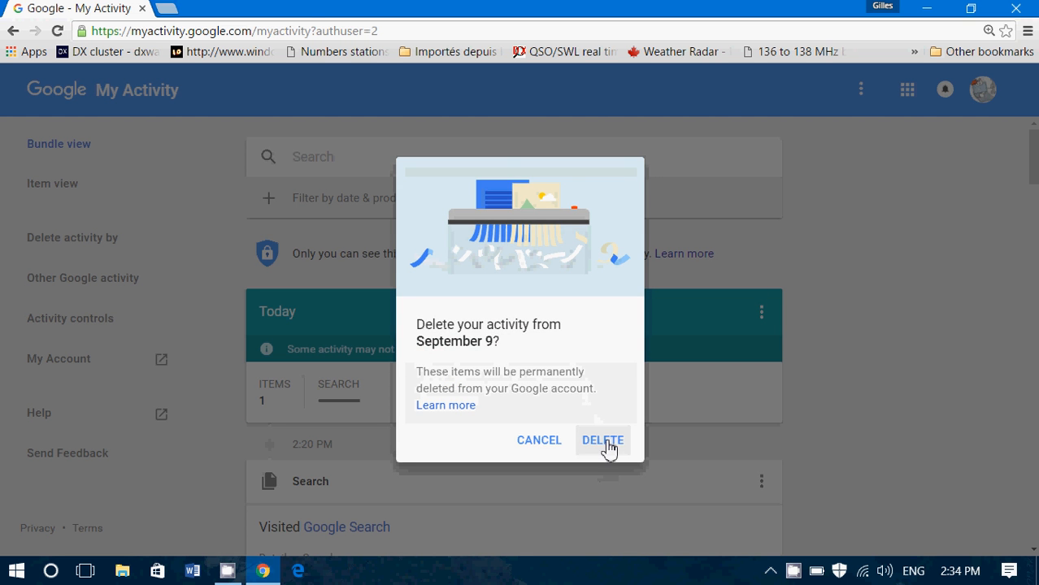
left_click(602, 439)
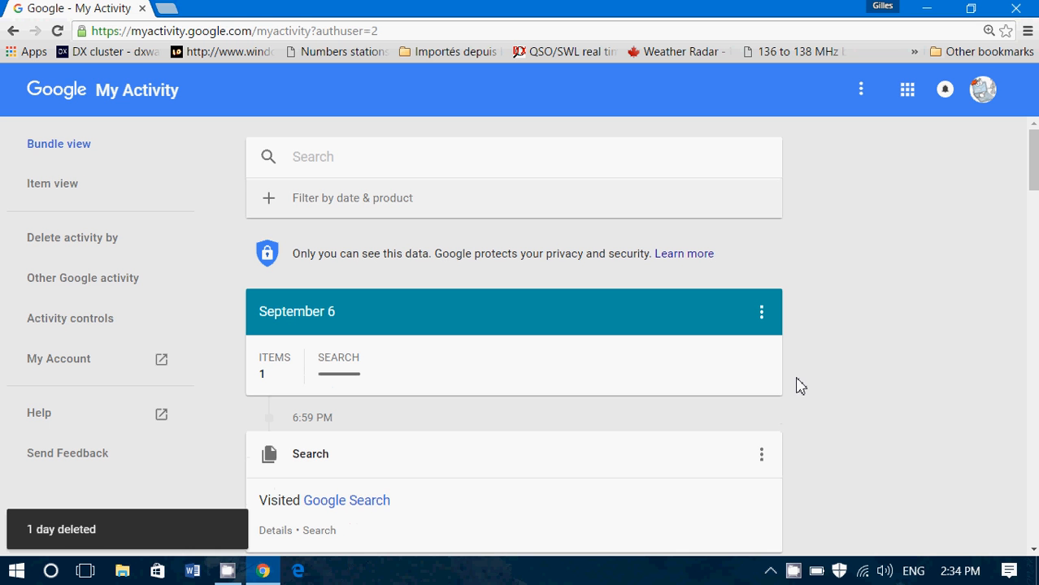
mouse_move(579, 161)
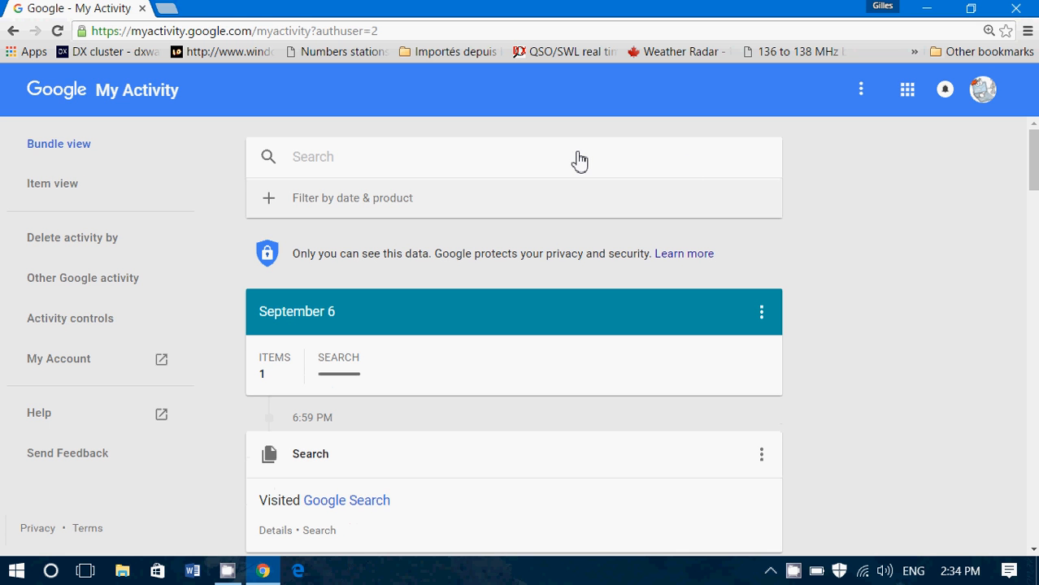
mouse_move(730, 157)
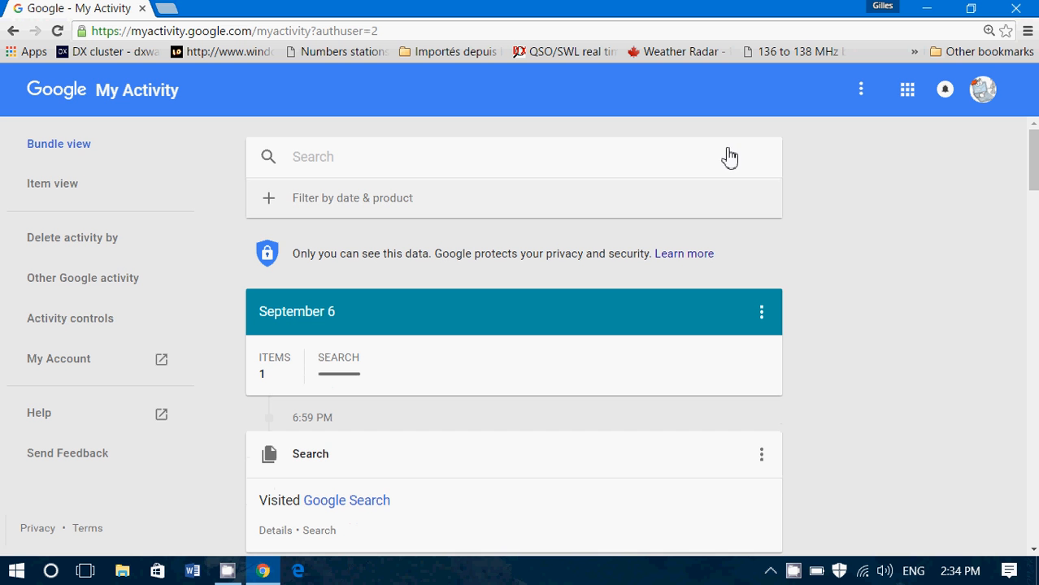
mouse_move(348, 205)
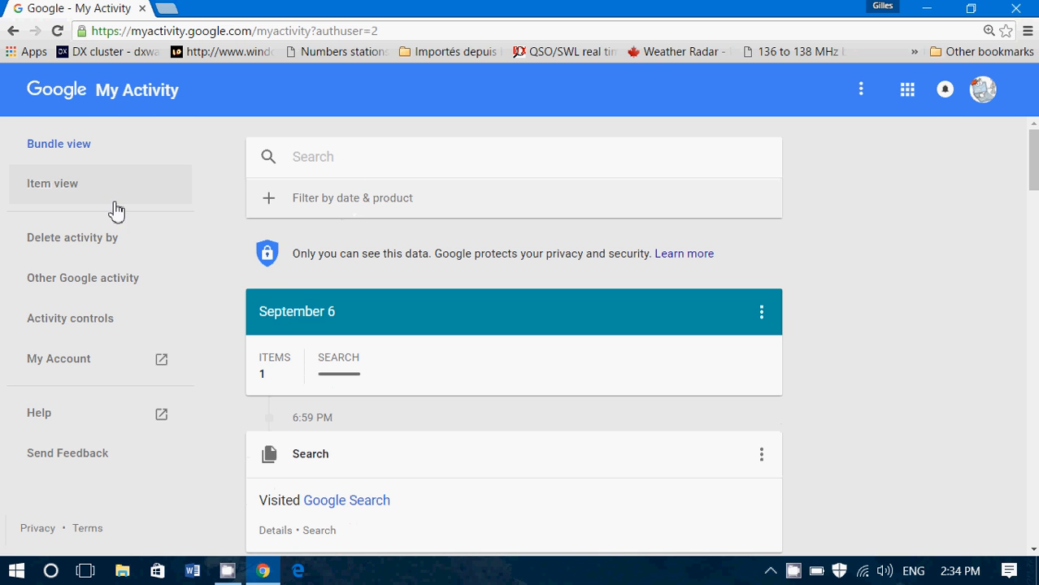
Submit a custom deletion range of September 1–9, then go back to the activity list
left_click(73, 238)
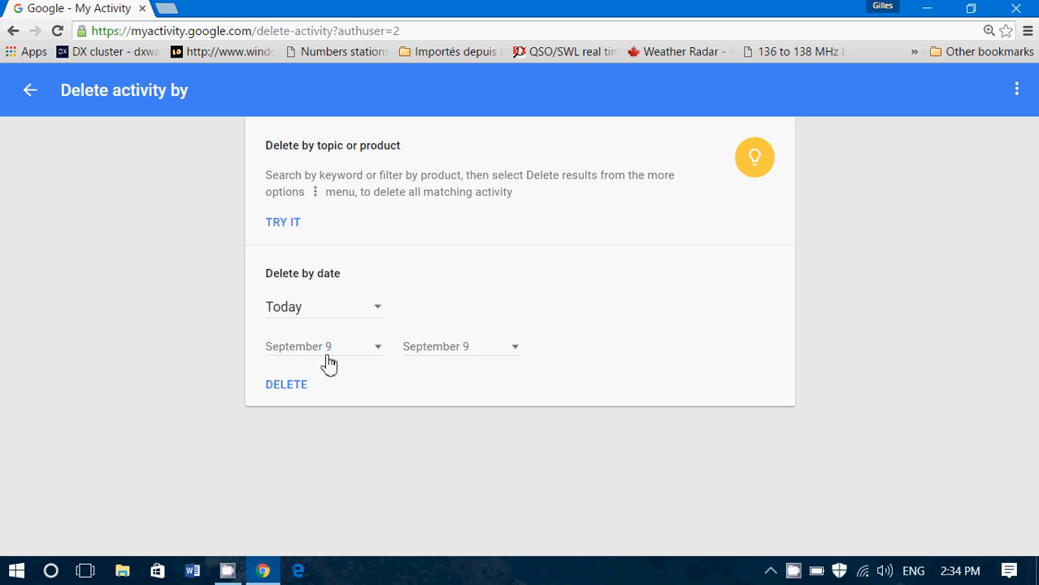
mouse_move(471, 357)
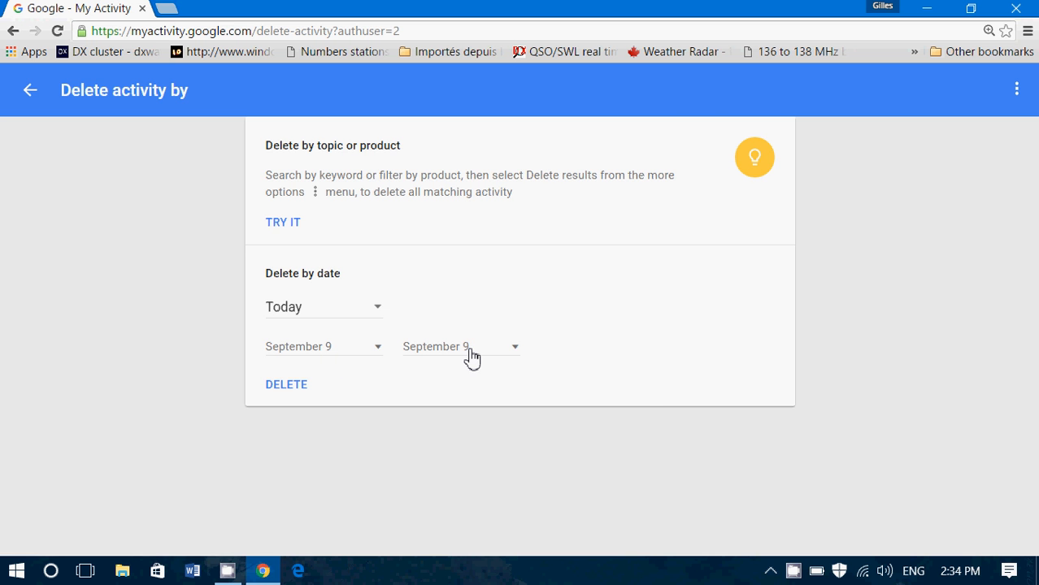
left_click(455, 346)
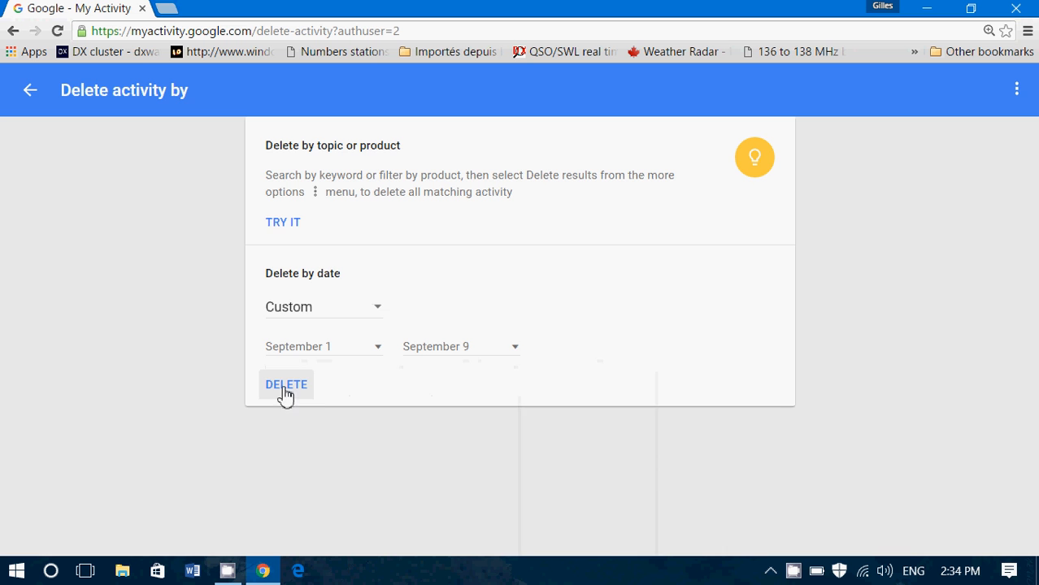
mouse_move(449, 446)
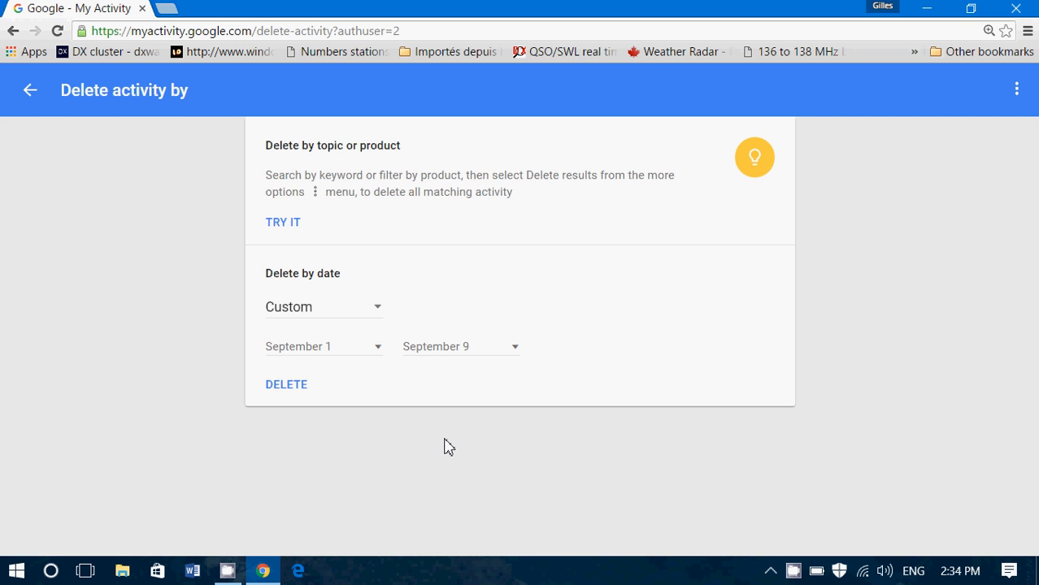
left_click(29, 90)
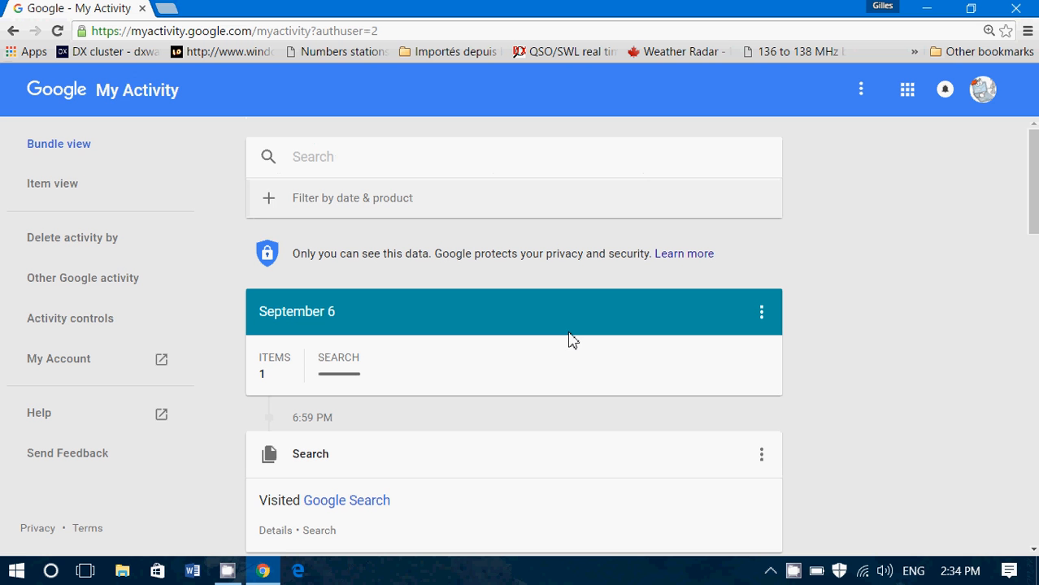
mouse_move(691, 182)
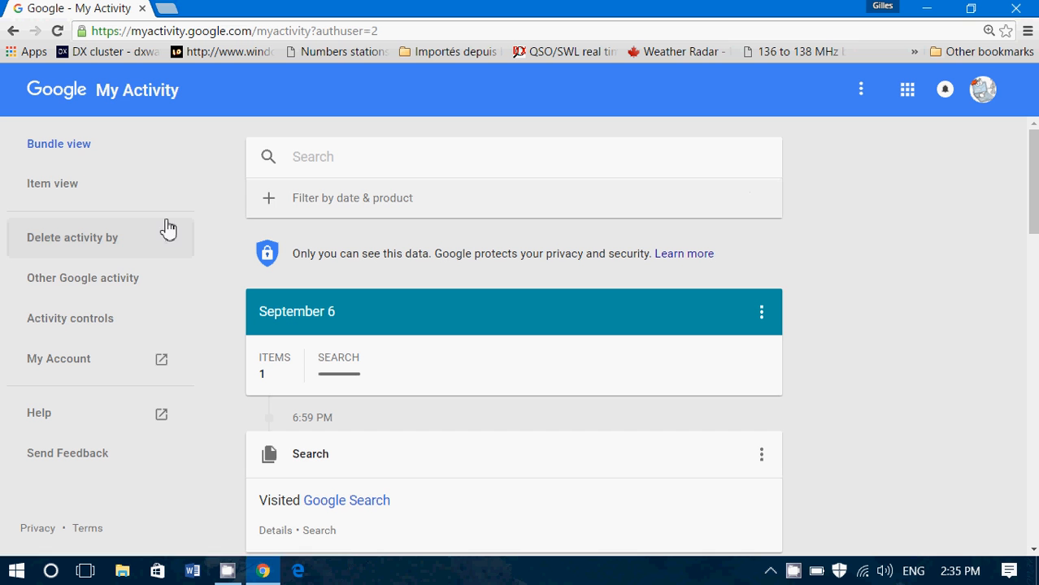
mouse_move(97, 289)
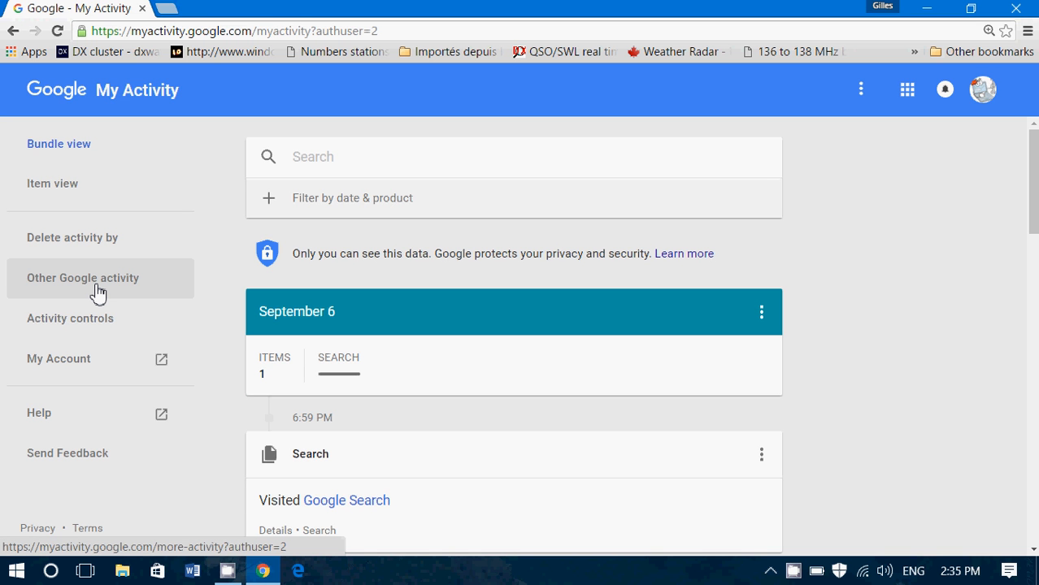
mouse_move(98, 317)
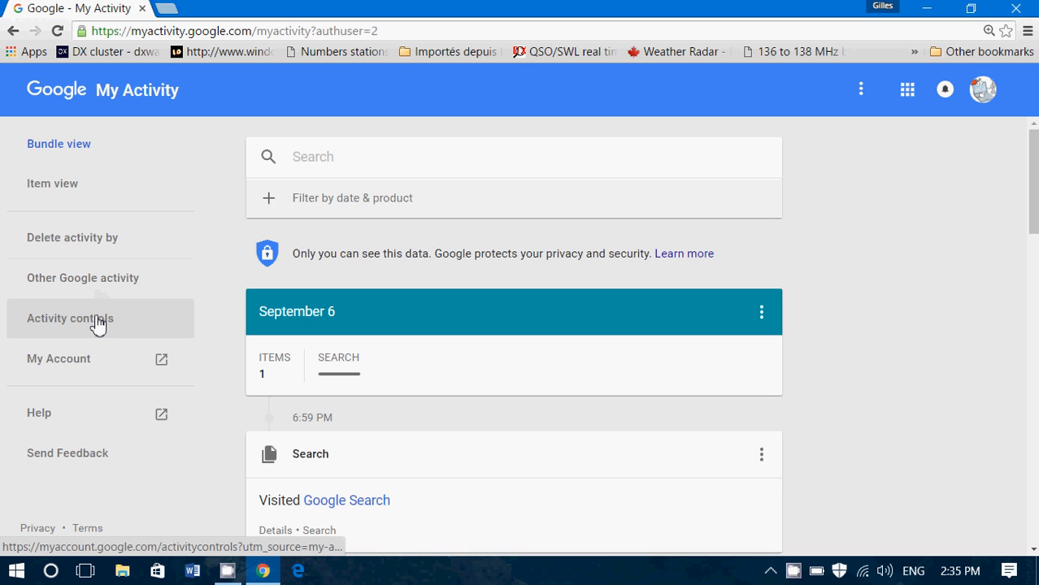
Choose Activity controls in the left sidebar to start loading the settings page
left_click(70, 317)
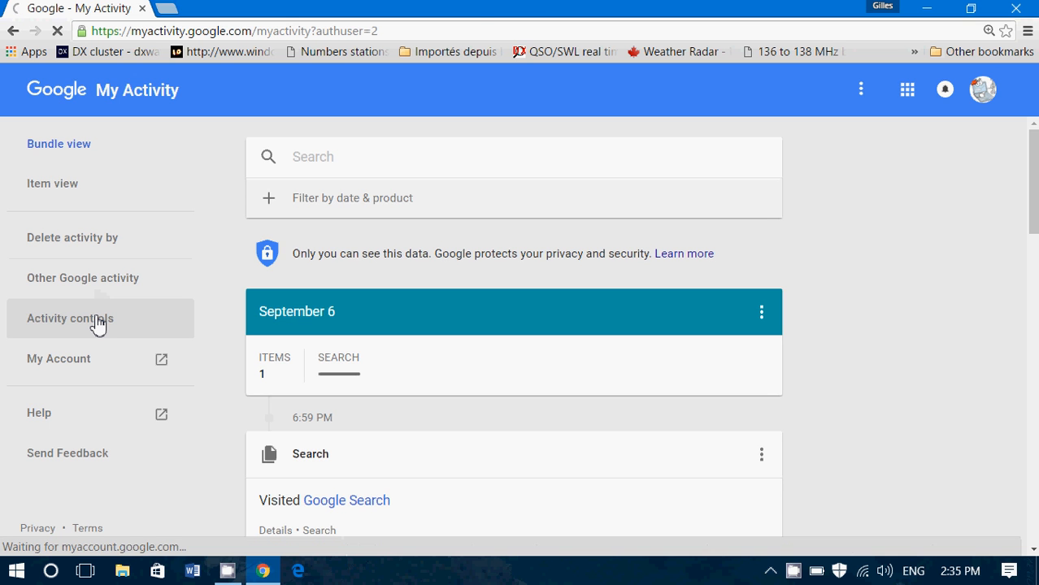
Review Activity controls from Web & App Activity (on) down to YouTube Search History
left_click(70, 317)
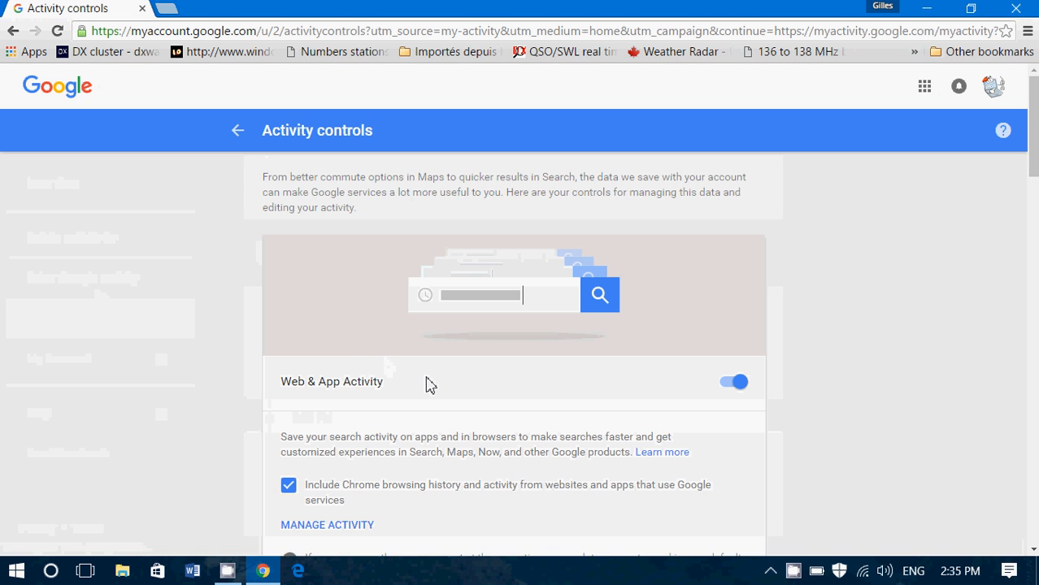
scroll("down", 3)
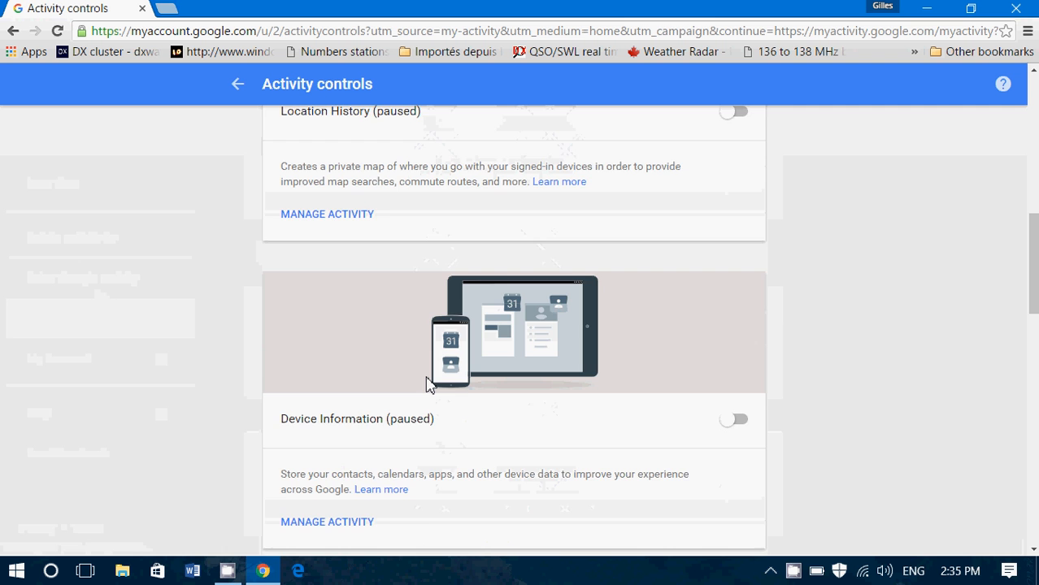
scroll("down", 3)
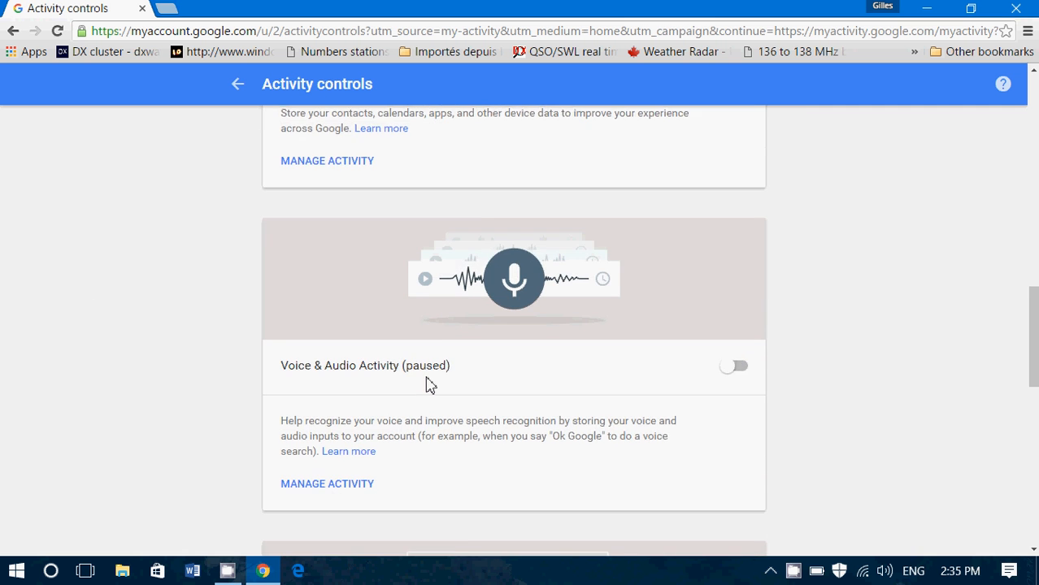
scroll("down", 3)
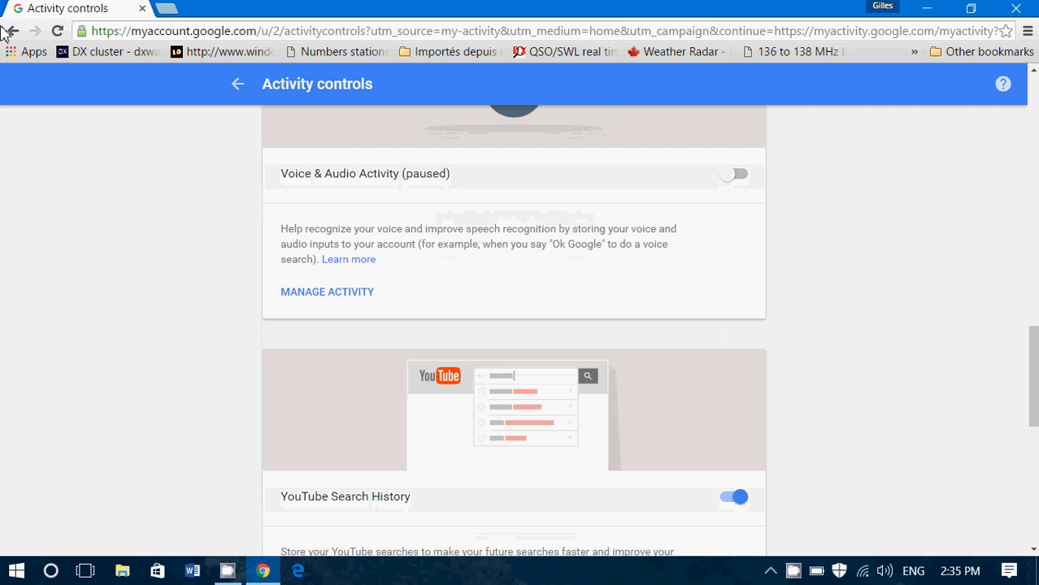
mouse_move(247, 316)
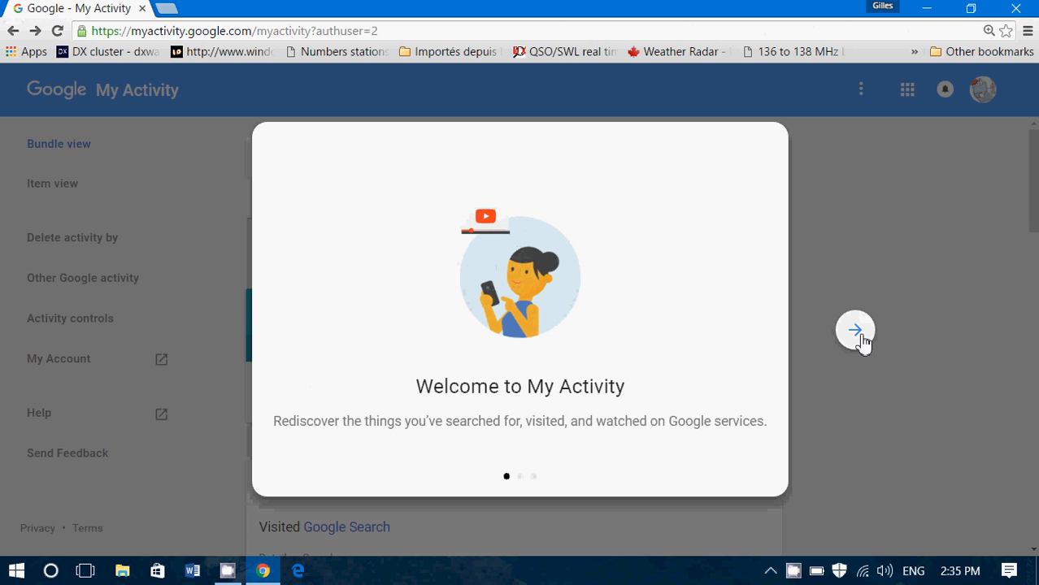
Advance through the Welcome to My Activity cards until the tour closes
left_click(856, 330)
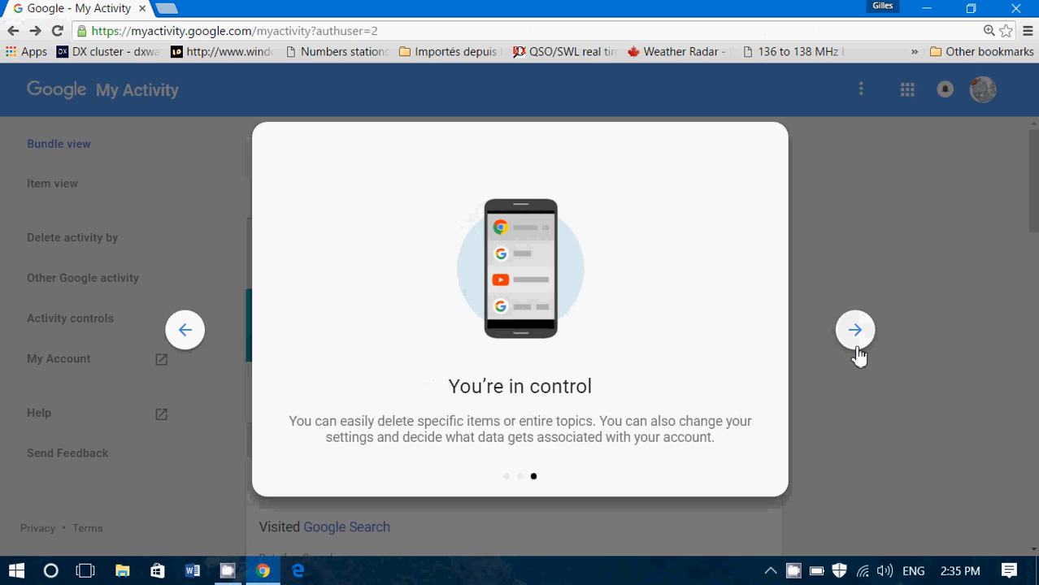
left_click(855, 330)
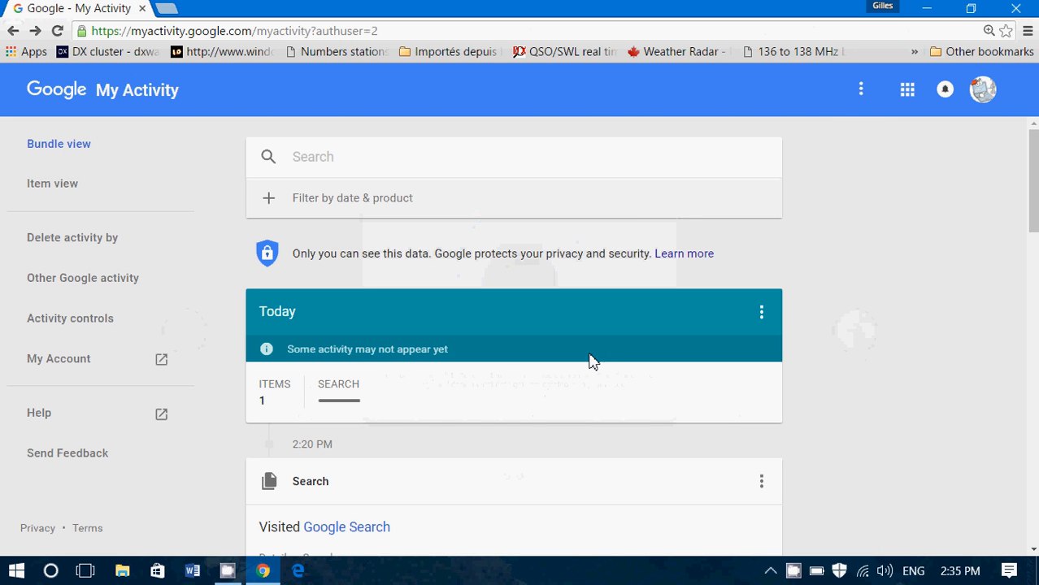